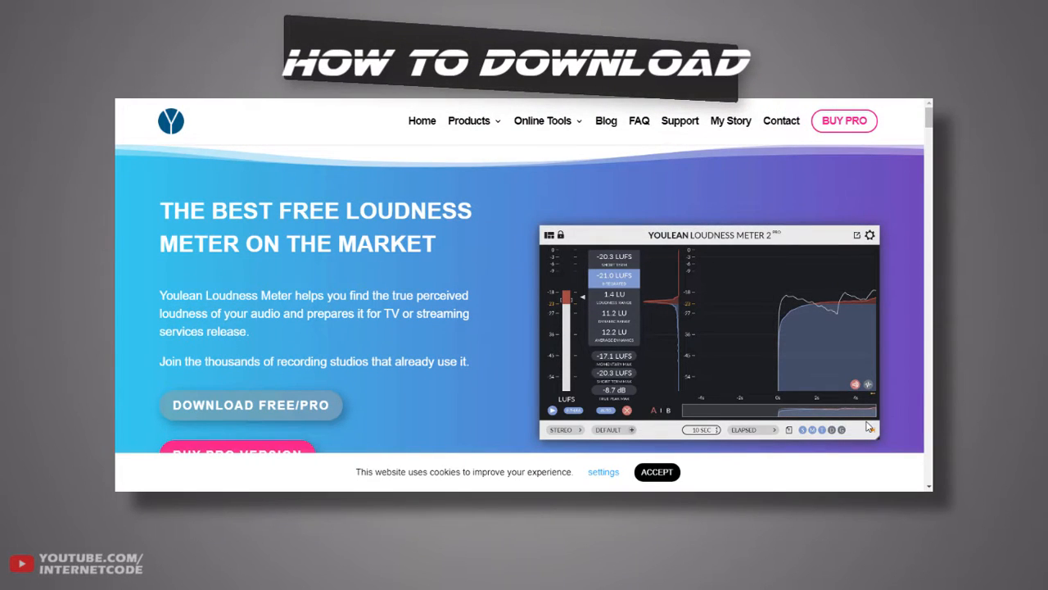
# Switch the graph to real-time dynamics and browse the target preset and channel configuration lists.
pyautogui.scroll(-3)
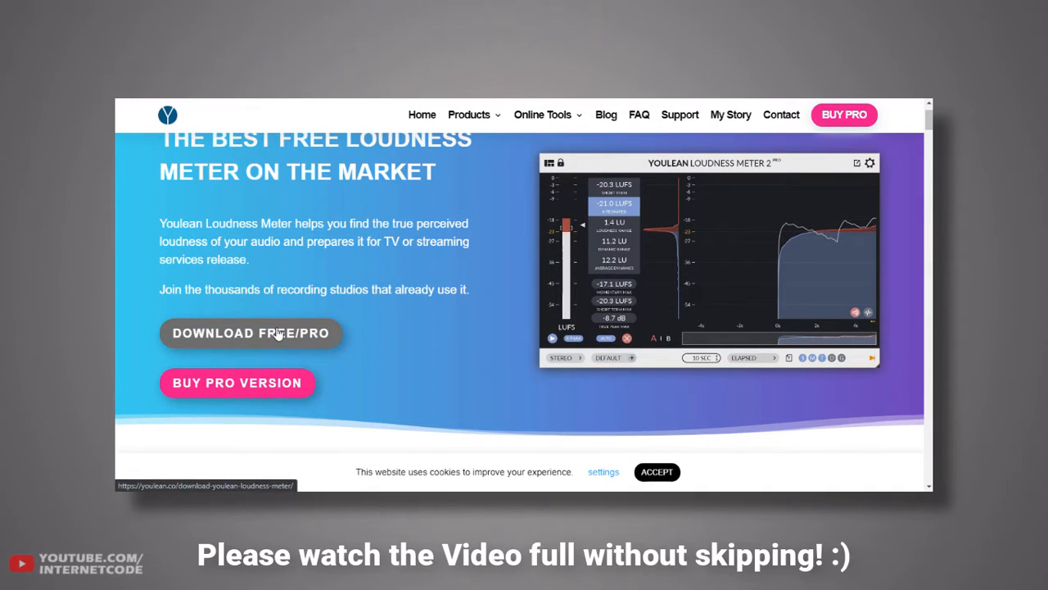
pyautogui.moveTo(249, 387)
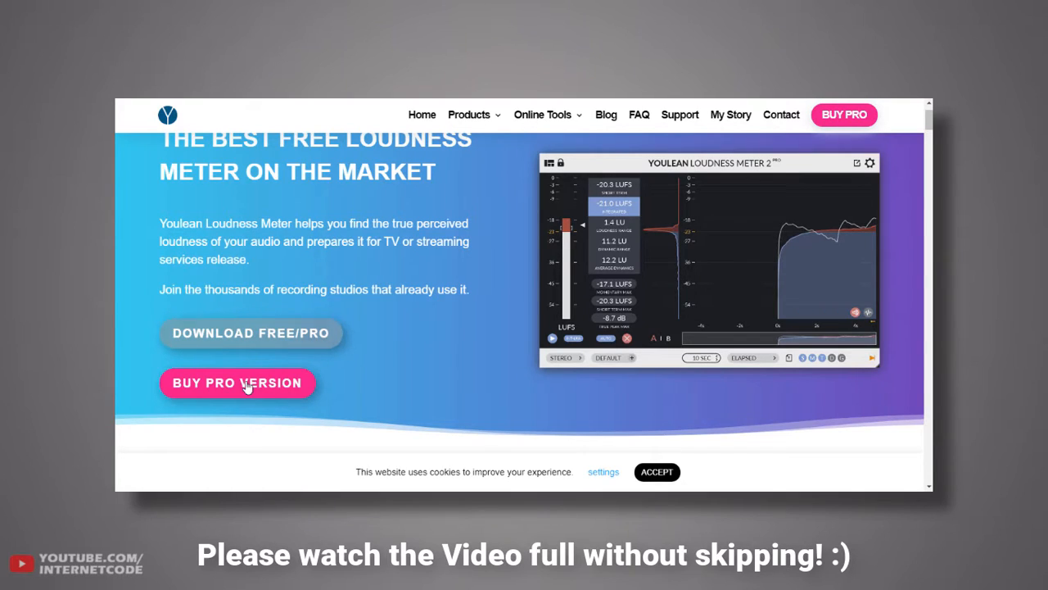
pyautogui.moveTo(238, 383)
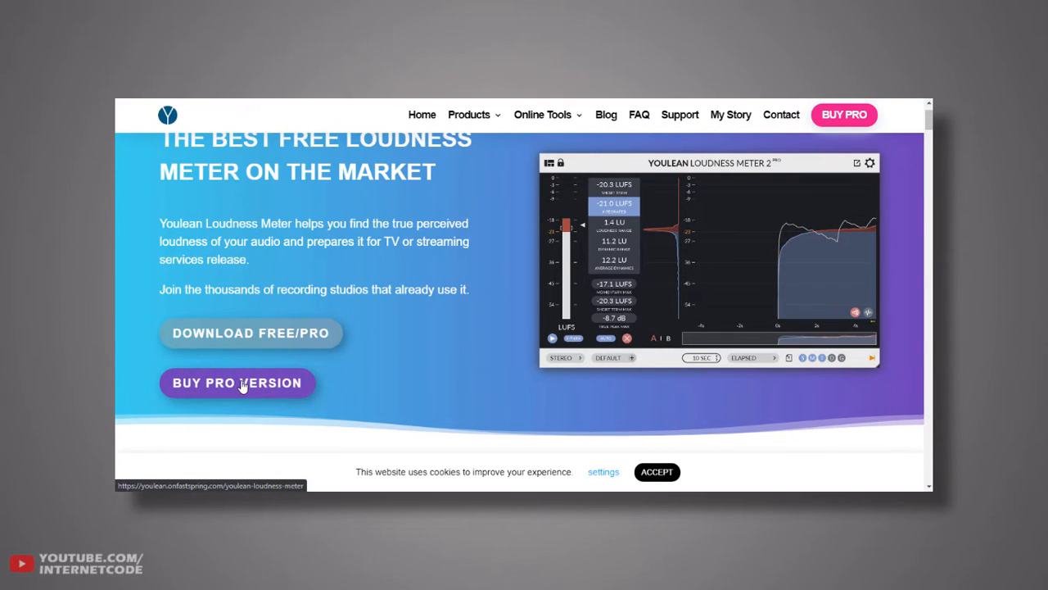
pyautogui.moveTo(276, 402)
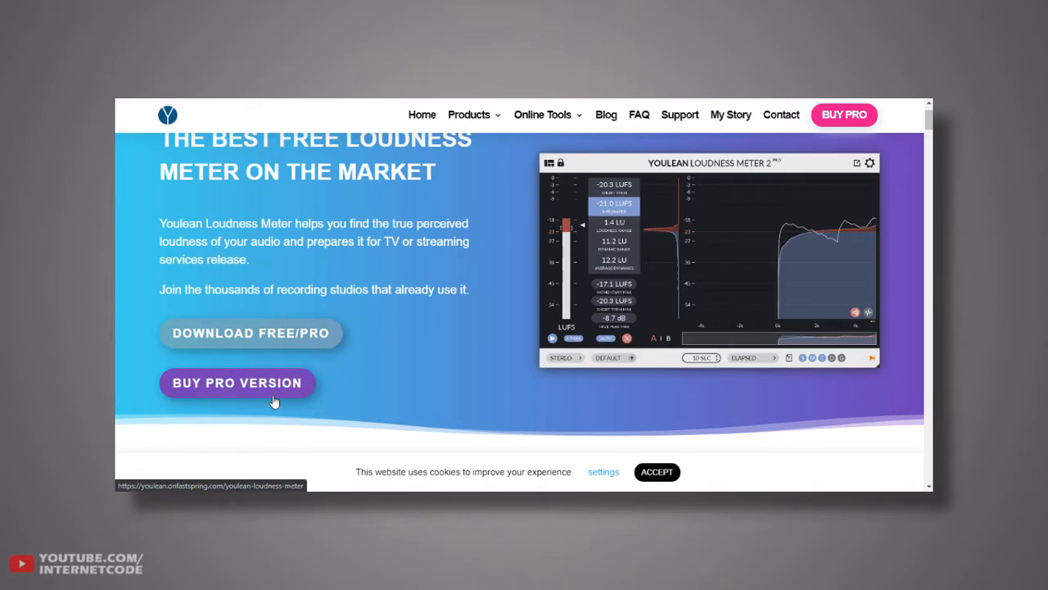
pyautogui.moveTo(286, 362)
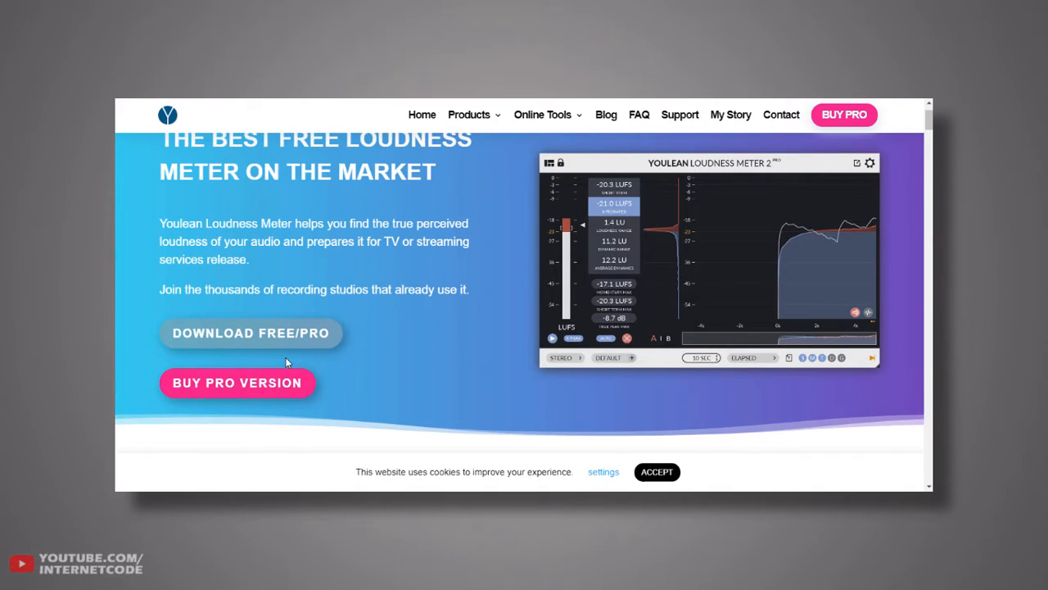
pyautogui.moveTo(251, 334)
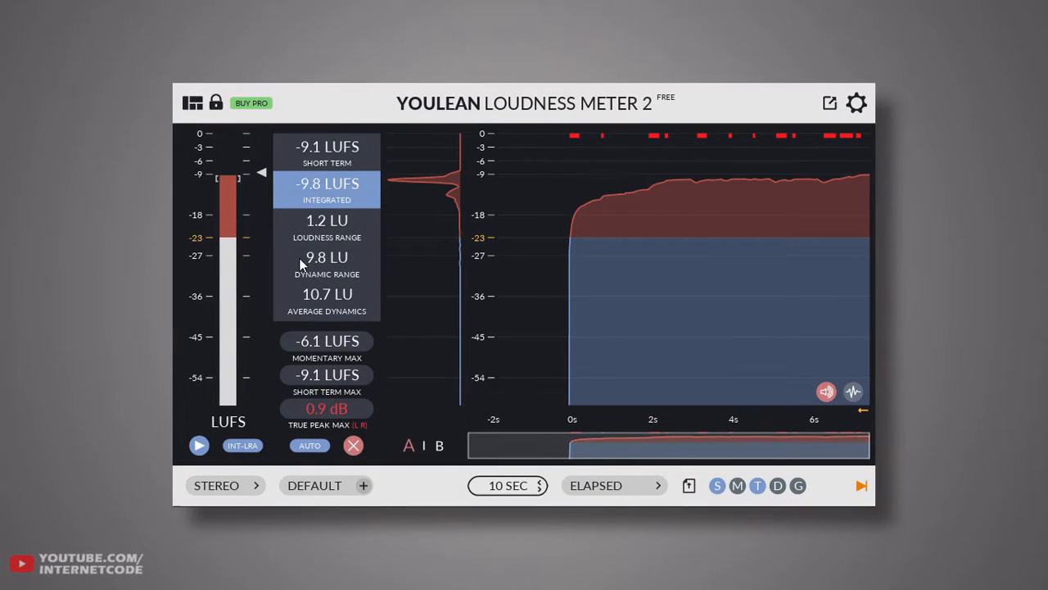
pyautogui.moveTo(376, 210)
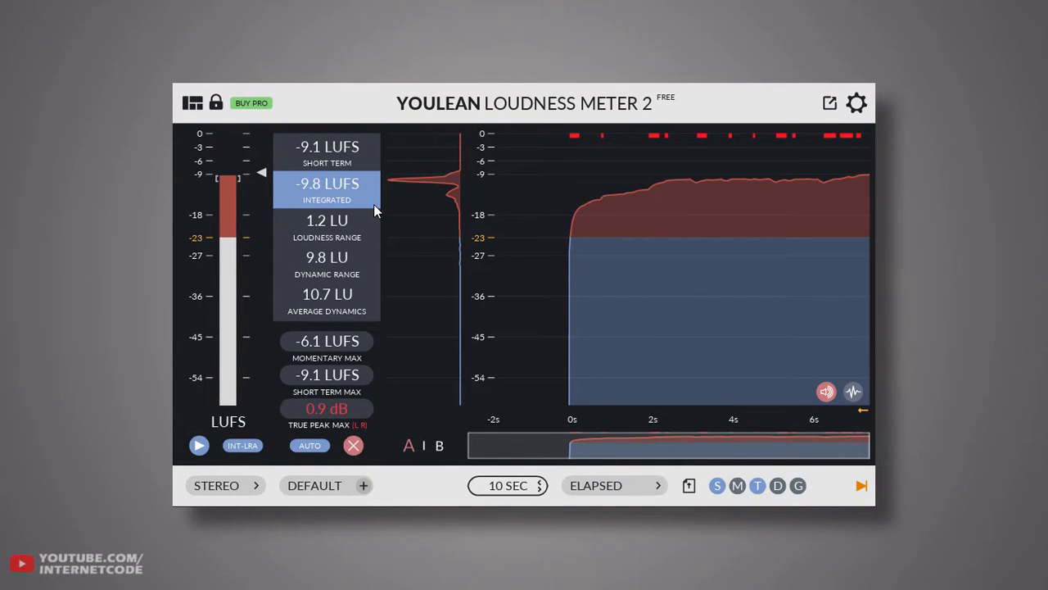
pyautogui.moveTo(410, 219)
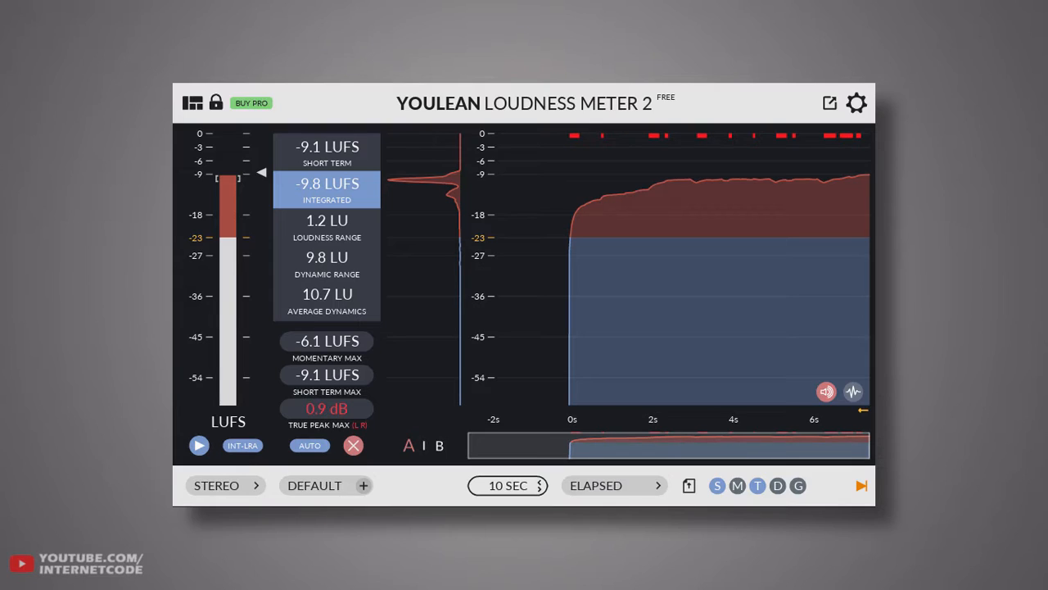
pyautogui.moveTo(475, 232)
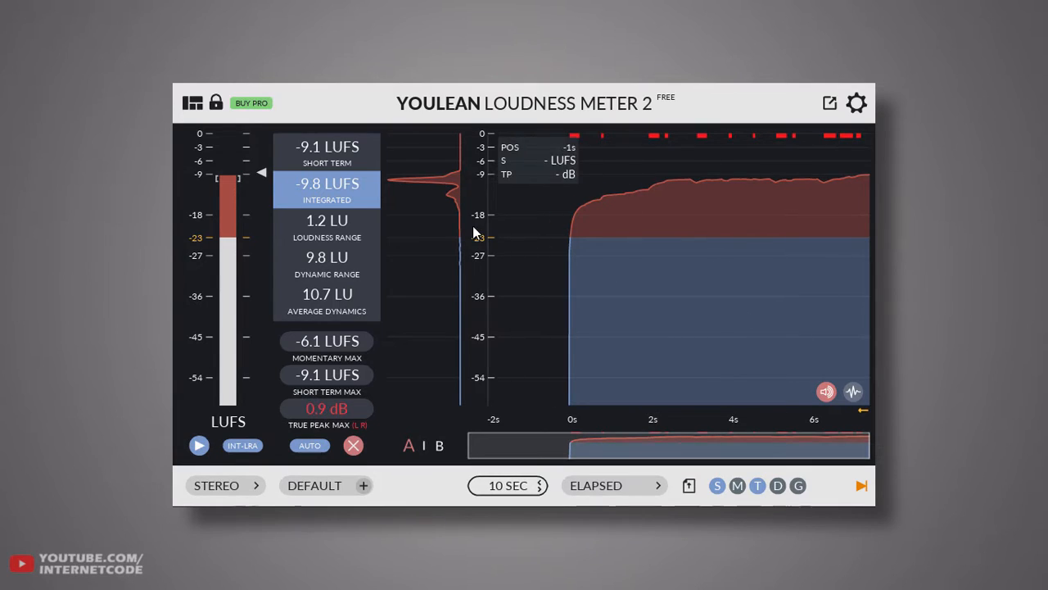
pyautogui.moveTo(315, 216)
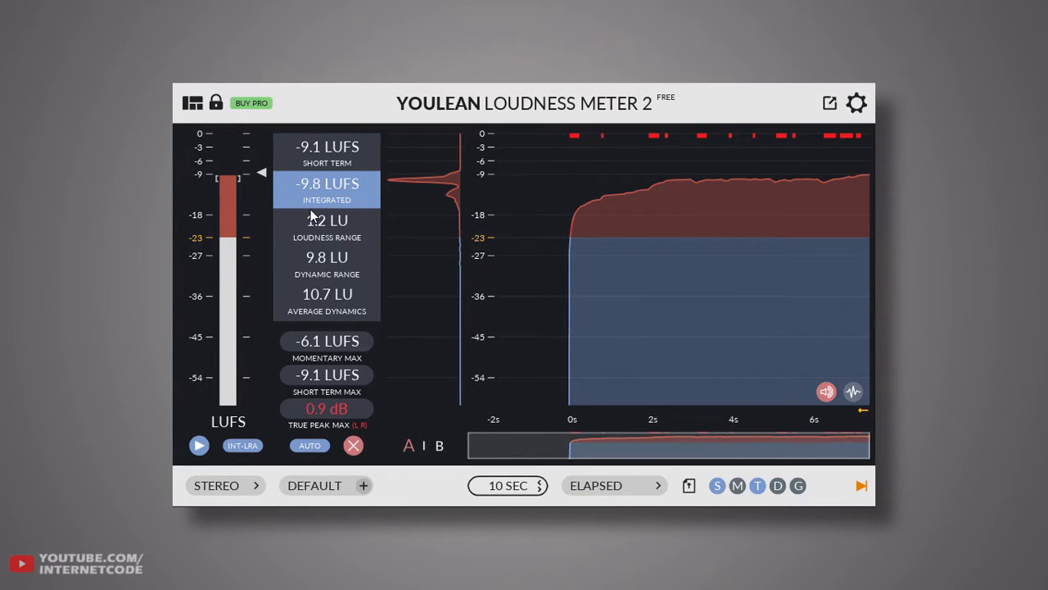
pyautogui.moveTo(485, 264)
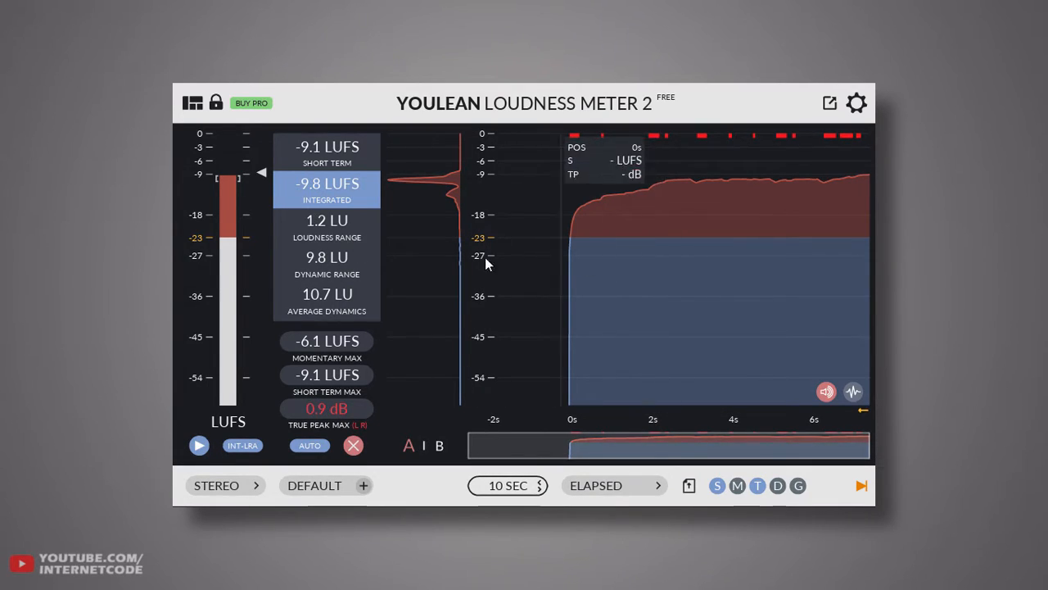
pyautogui.moveTo(396, 245)
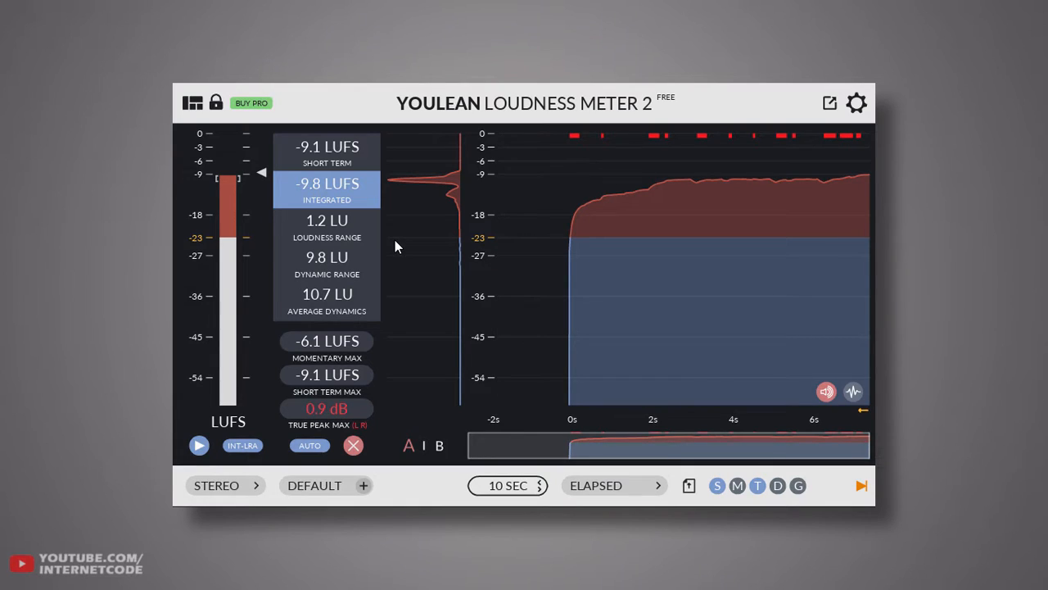
pyautogui.moveTo(387, 177)
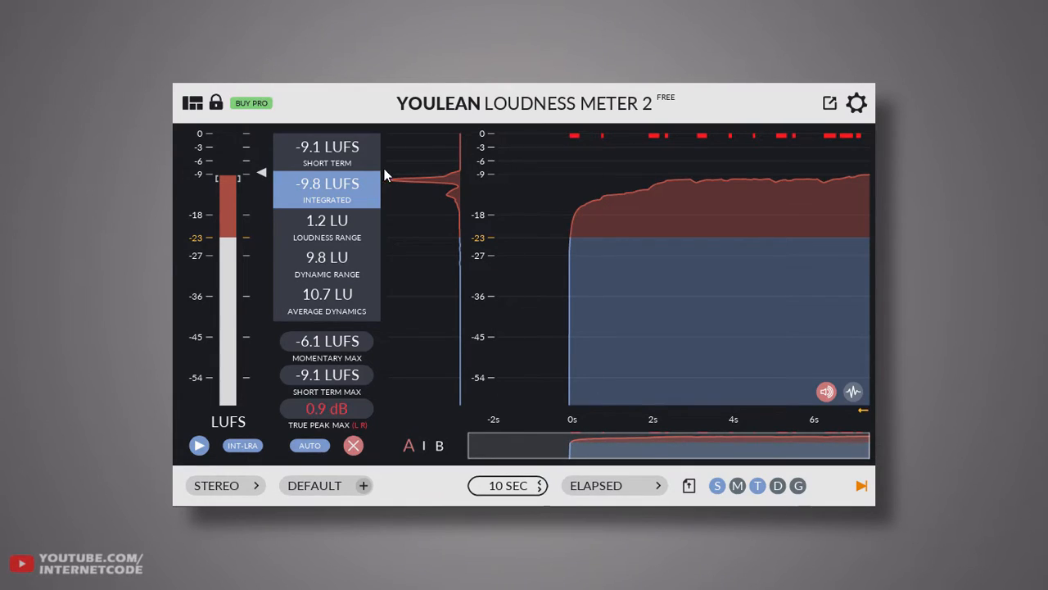
pyautogui.moveTo(609, 265)
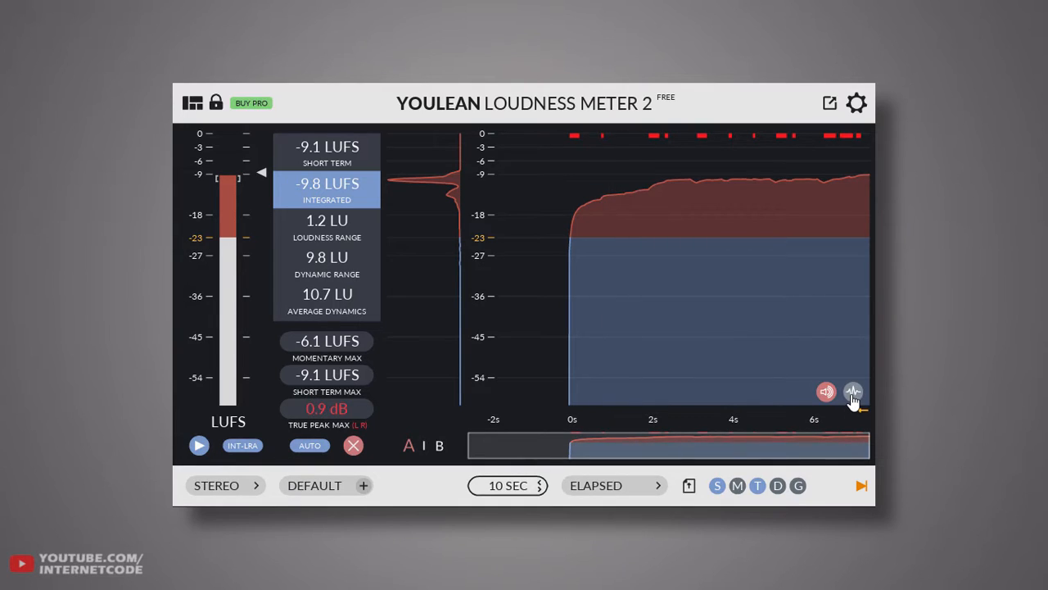
pyautogui.click(854, 392)
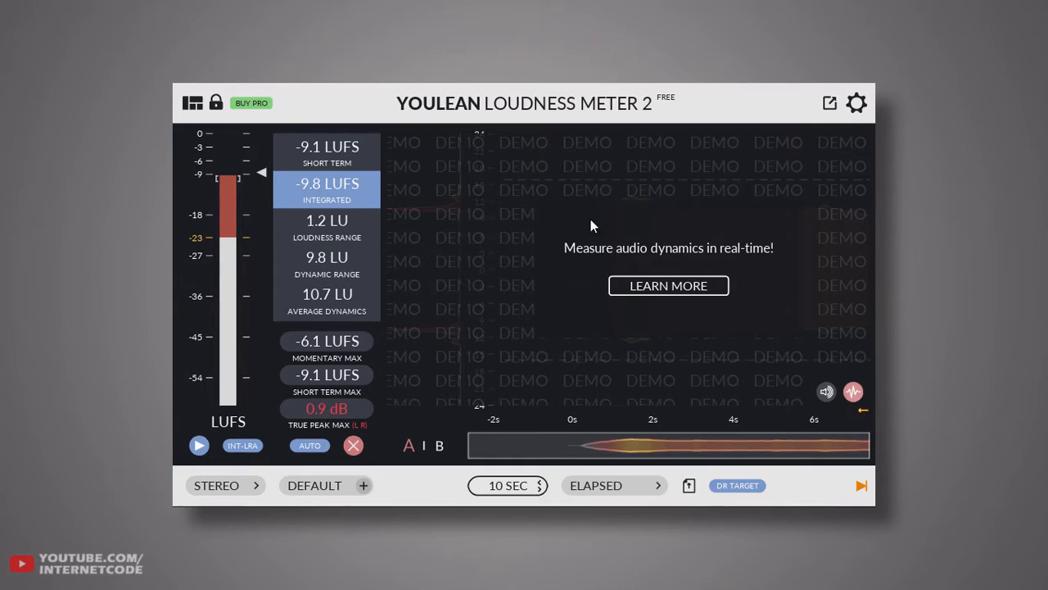
pyautogui.moveTo(678, 256)
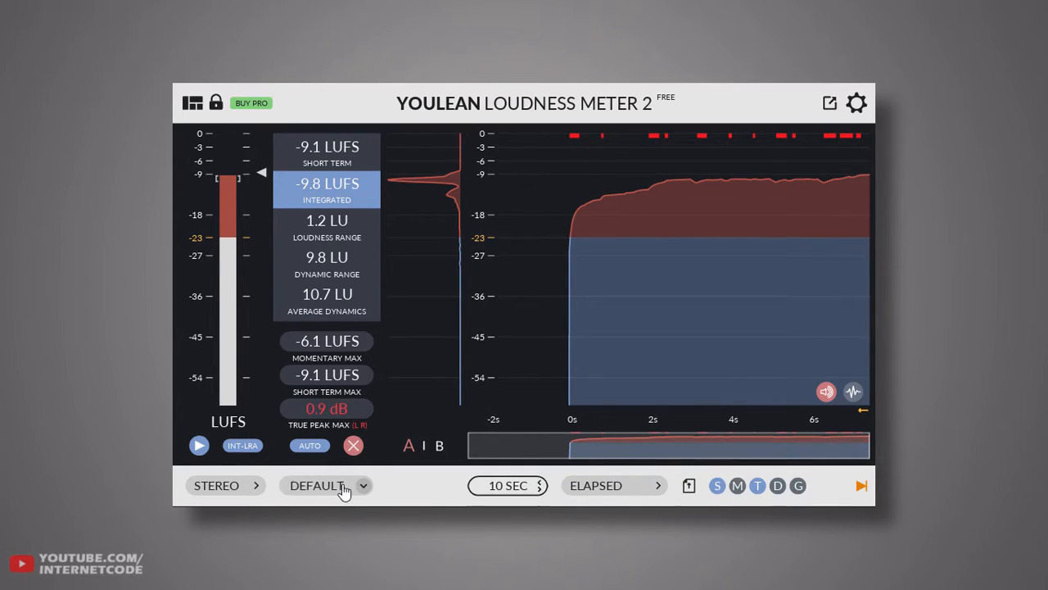
pyautogui.click(318, 485)
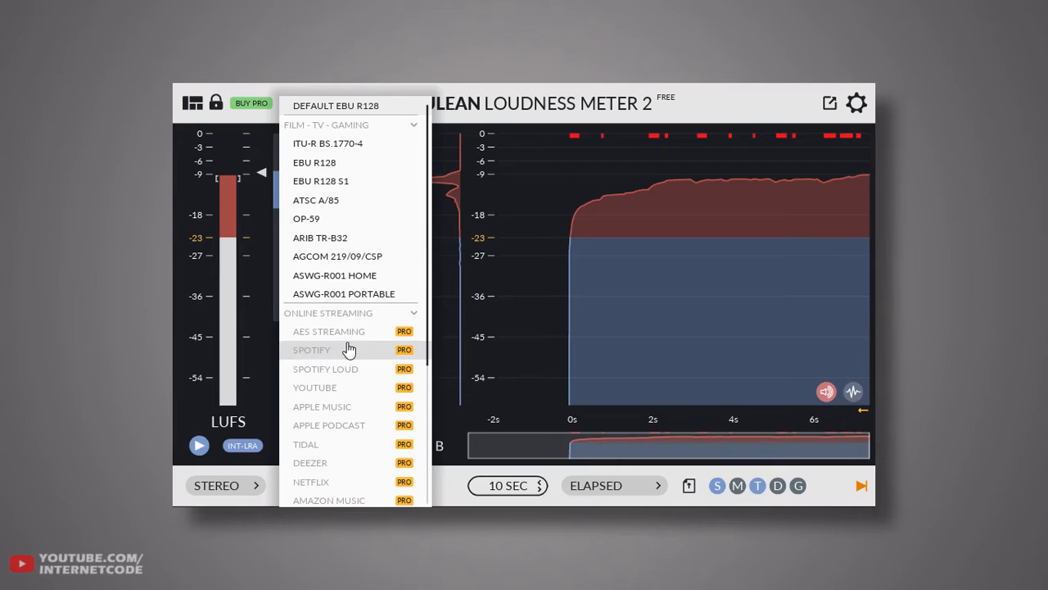
pyautogui.moveTo(363, 336)
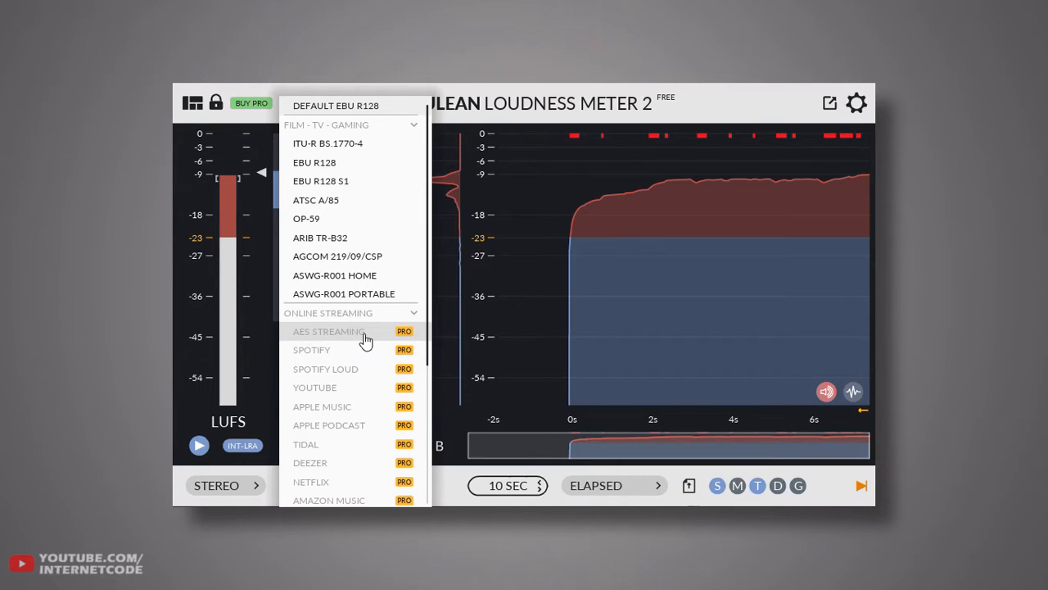
pyautogui.moveTo(344, 354)
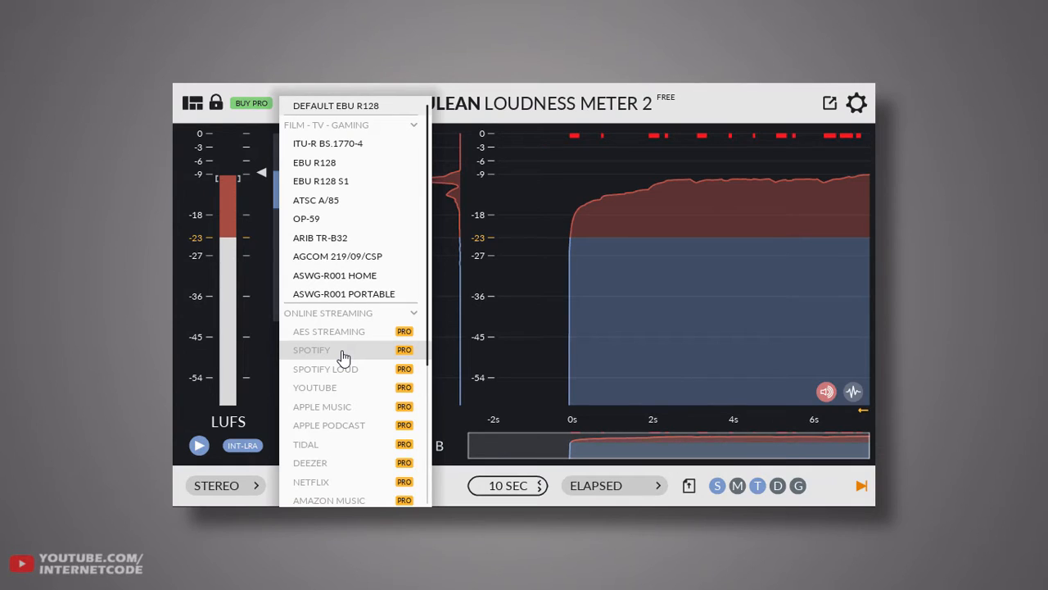
pyautogui.moveTo(335, 256)
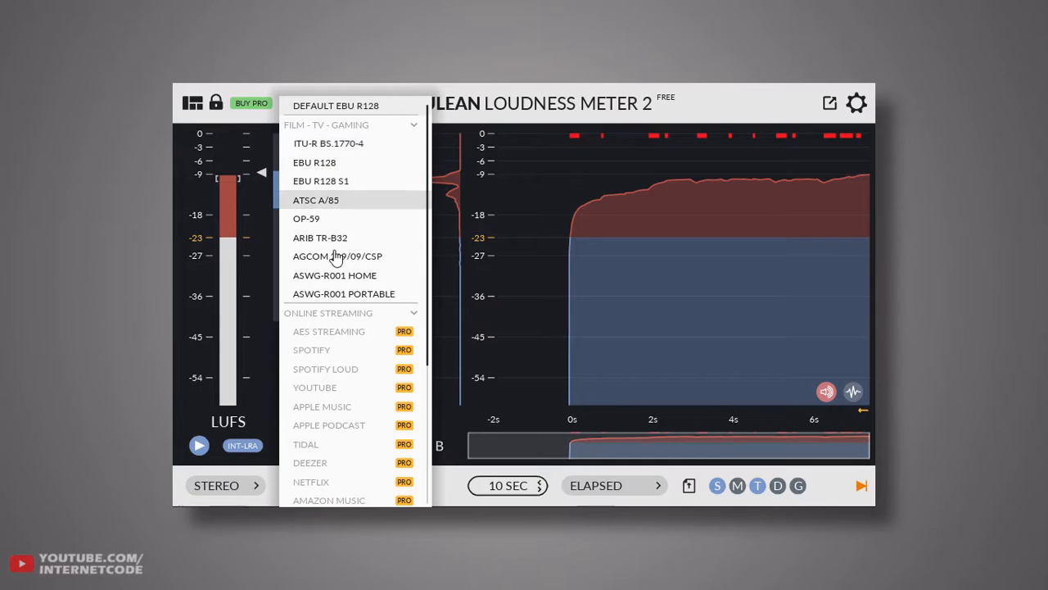
pyautogui.moveTo(328, 144)
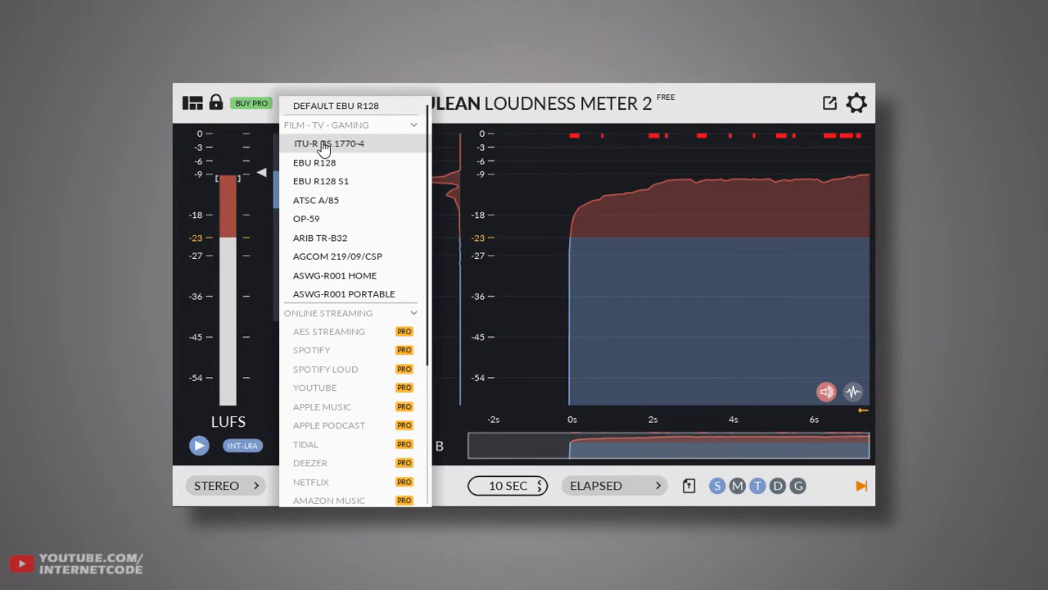
pyautogui.moveTo(429, 118)
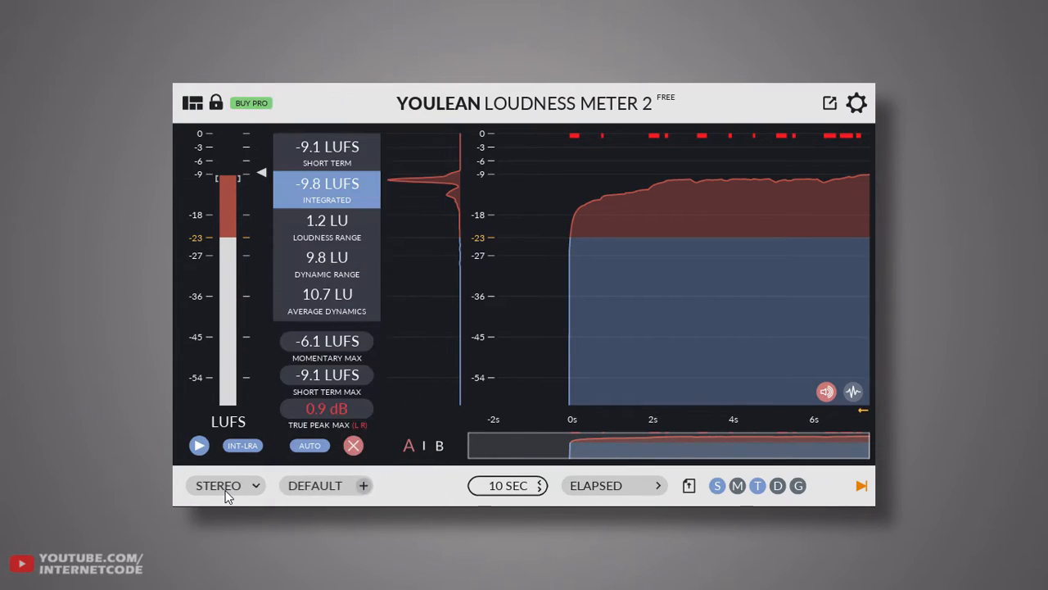
pyautogui.click(226, 485)
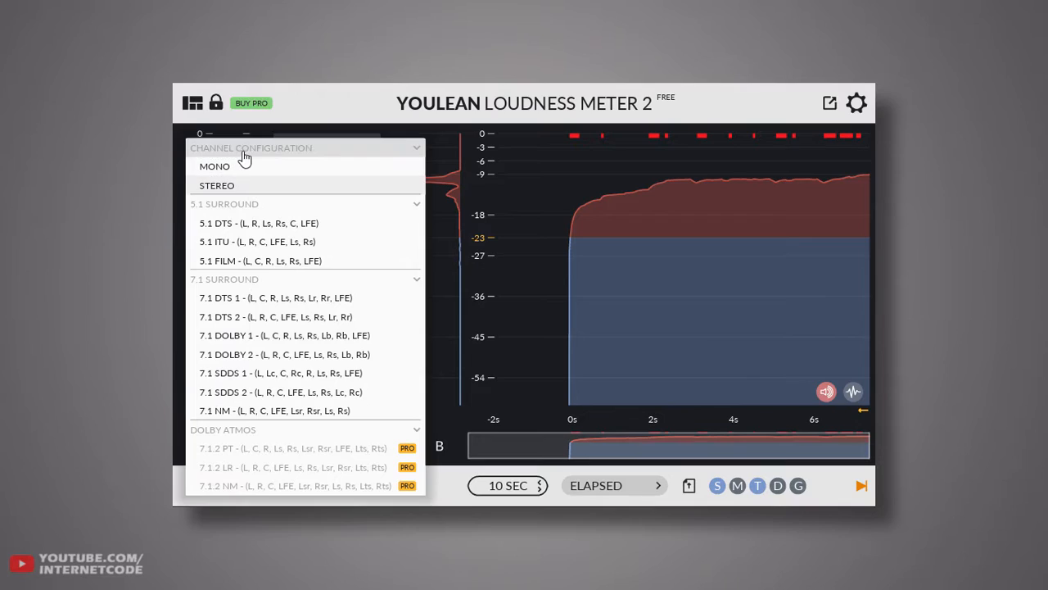
pyautogui.moveTo(221, 185)
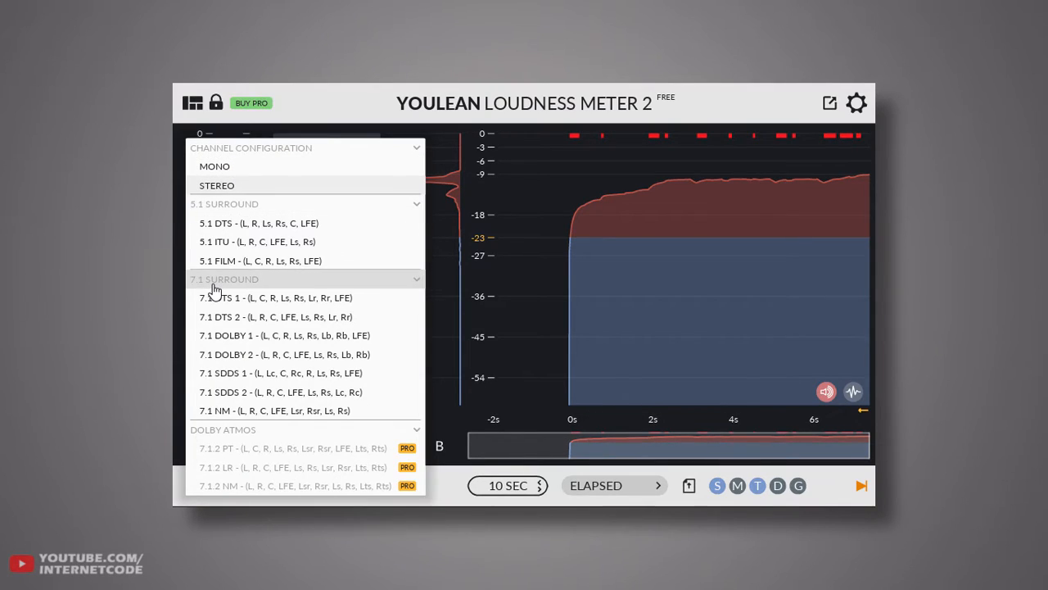
pyautogui.moveTo(249, 451)
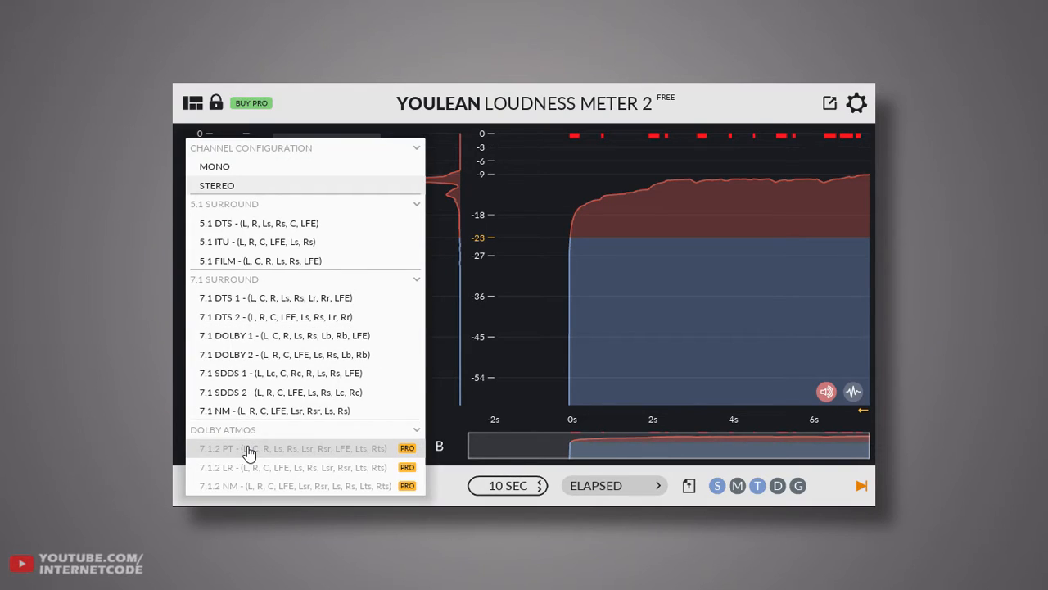
pyautogui.moveTo(272, 456)
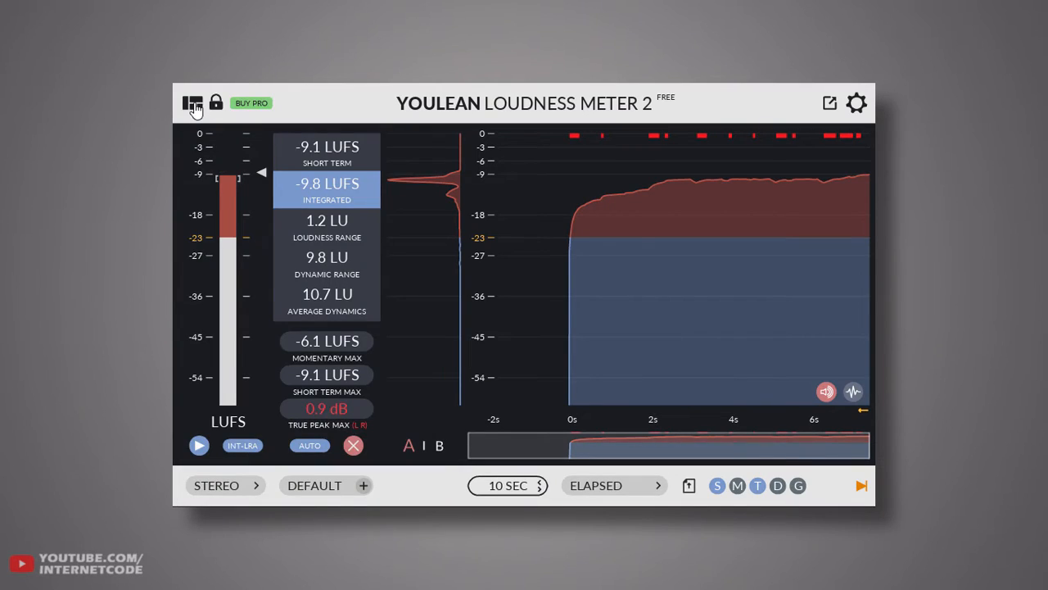
# Hide the Histogram Graph in view settings for a compact meter-only layout.
pyautogui.click(192, 102)
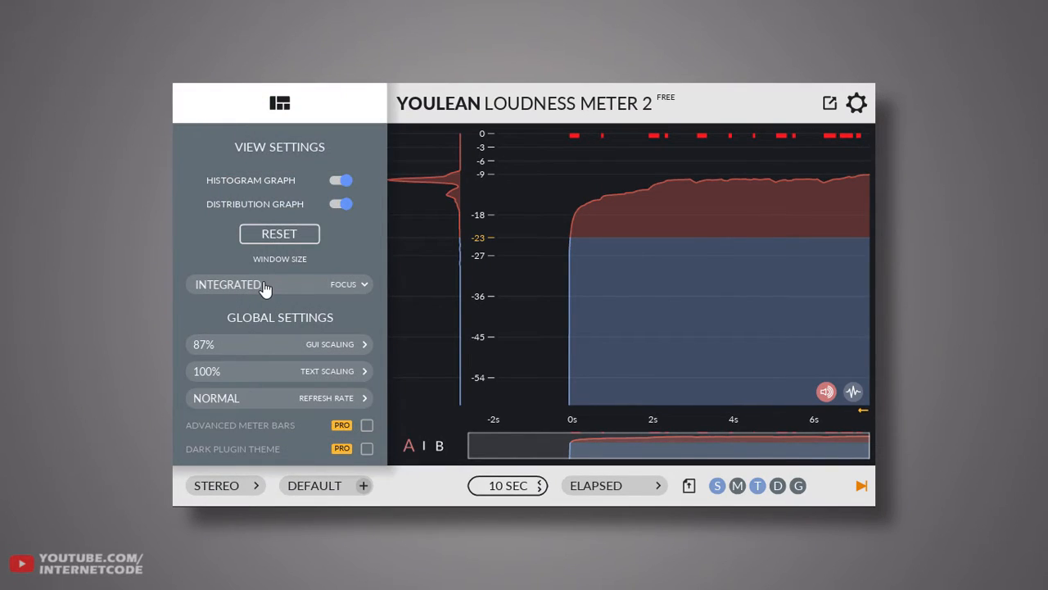
pyautogui.moveTo(636, 231)
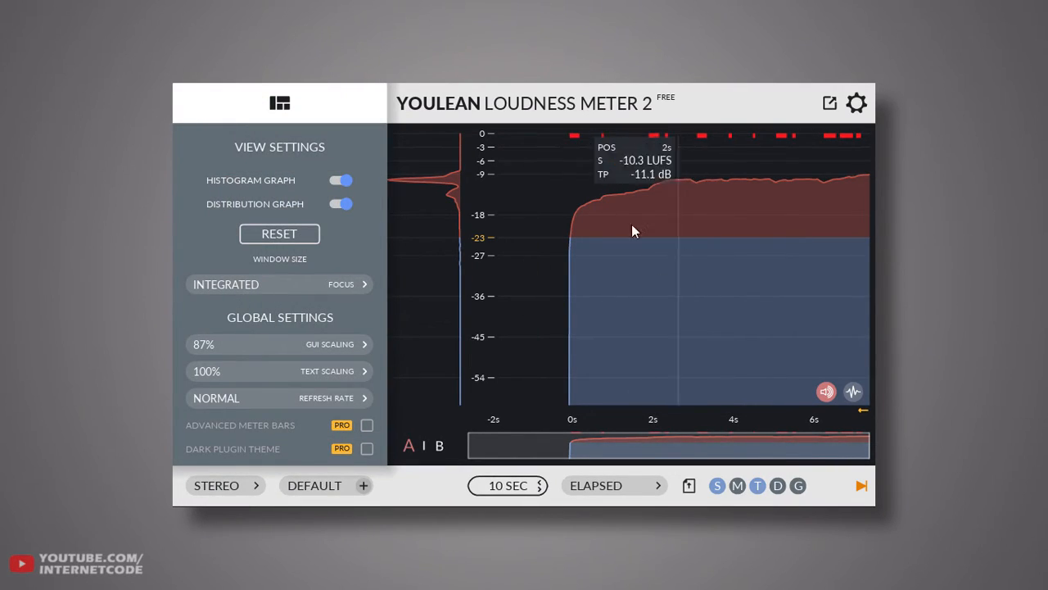
pyautogui.click(340, 180)
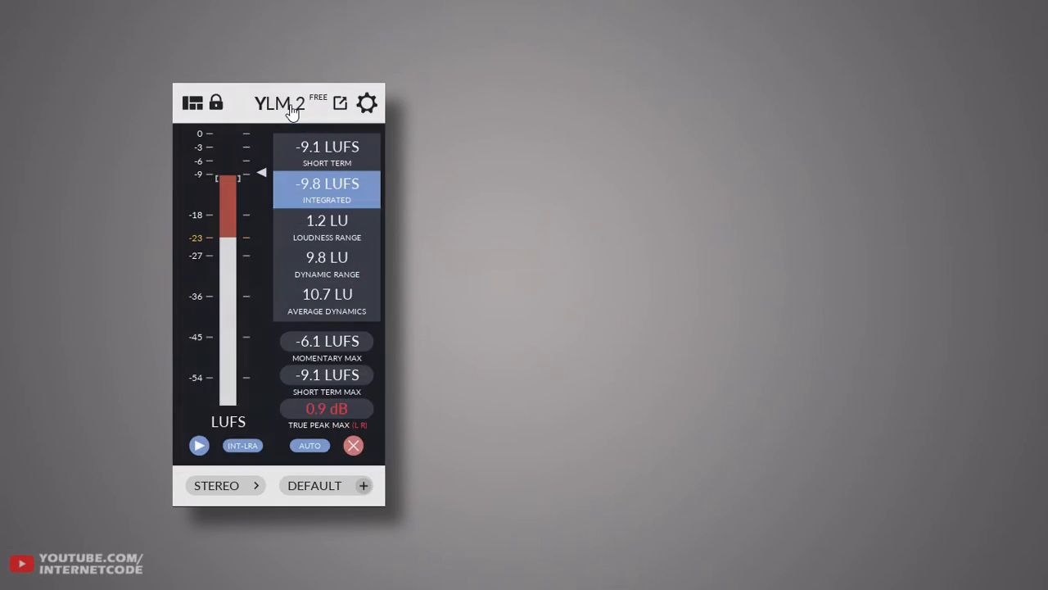
pyautogui.moveTo(226, 226)
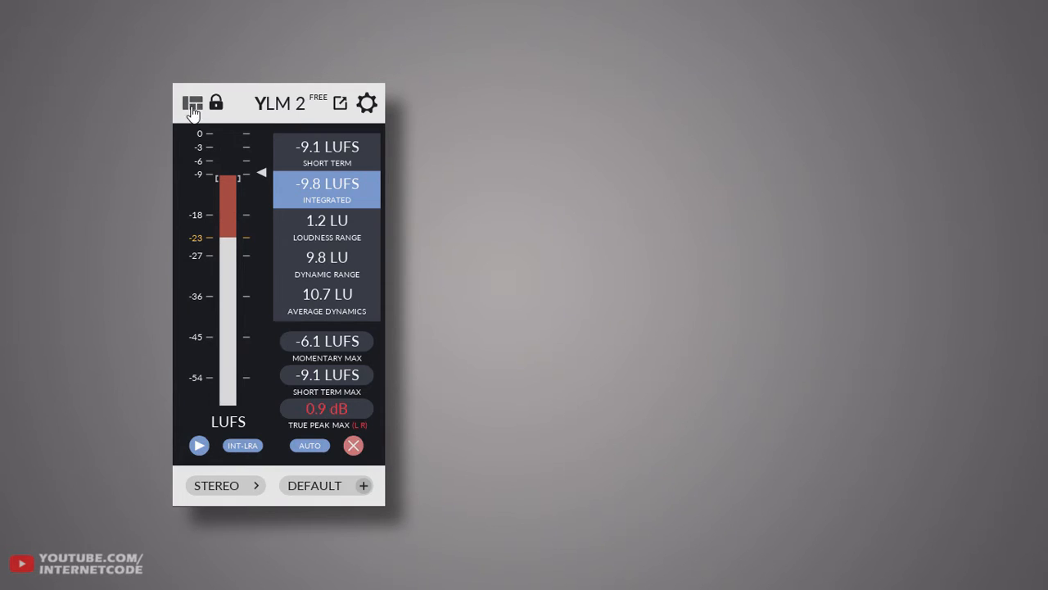
pyautogui.click(193, 101)
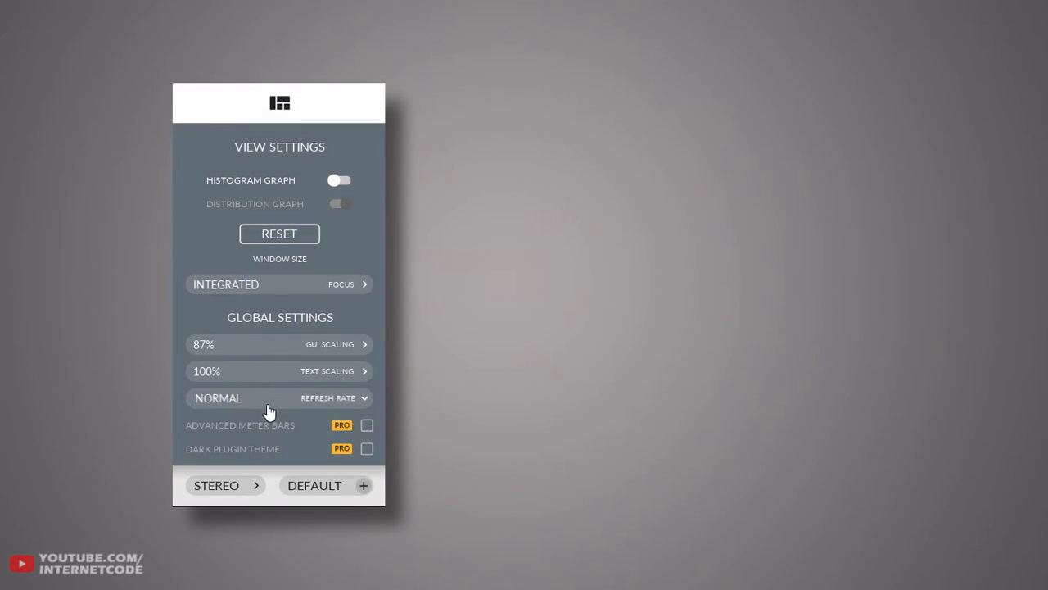
# Review the Refresh Rate choices and show the Histogram Graph again.
pyautogui.click(279, 398)
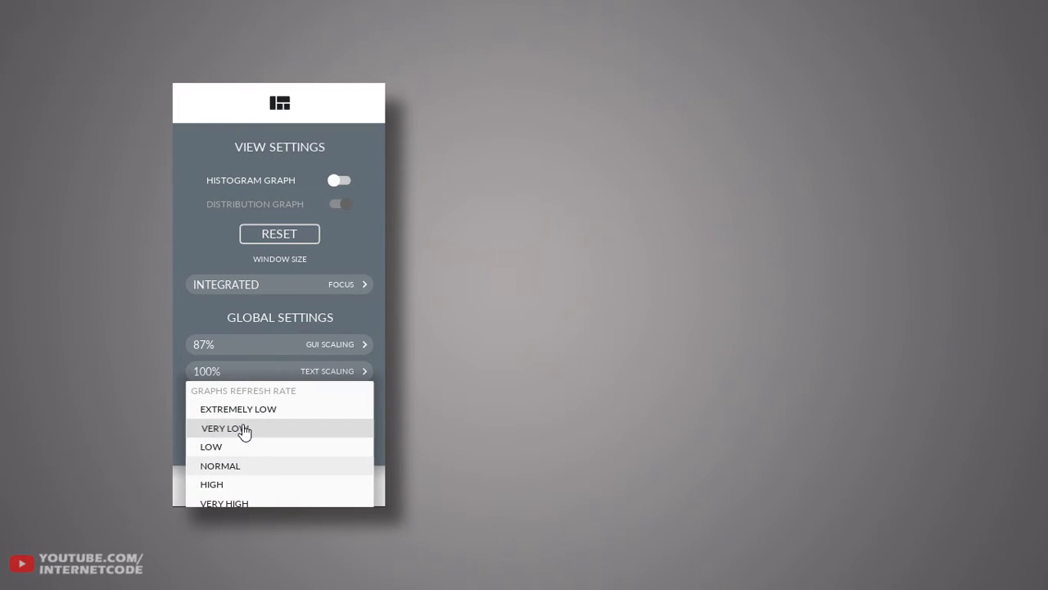
pyautogui.moveTo(233, 472)
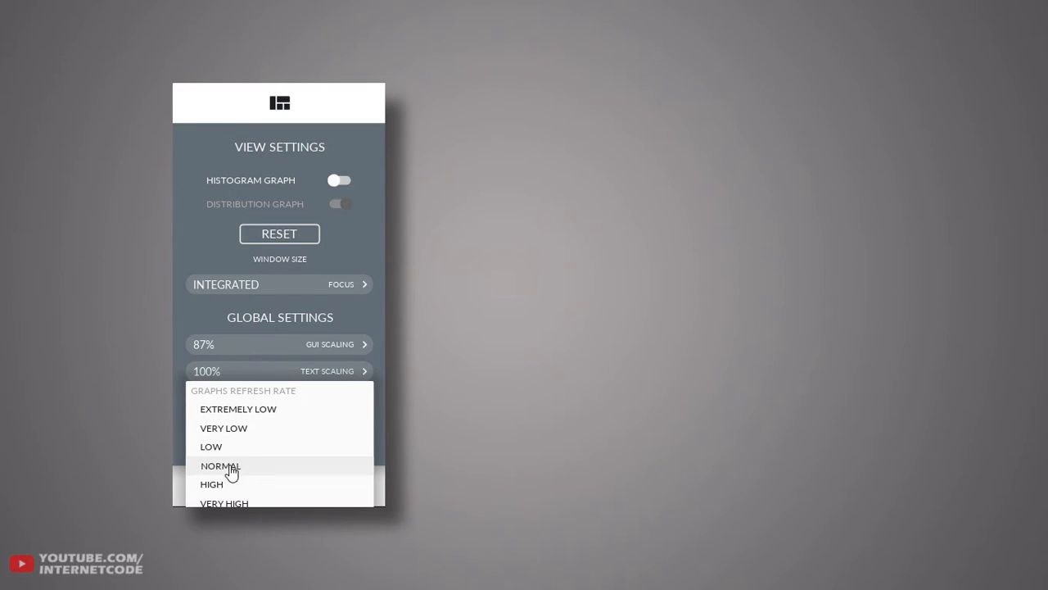
pyautogui.moveTo(228, 457)
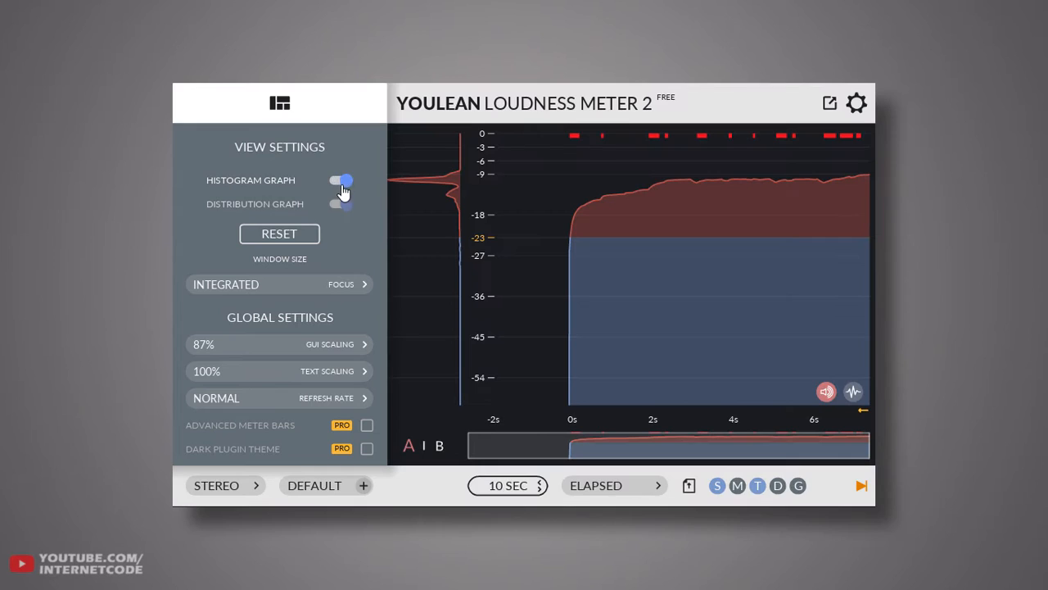
pyautogui.click(341, 203)
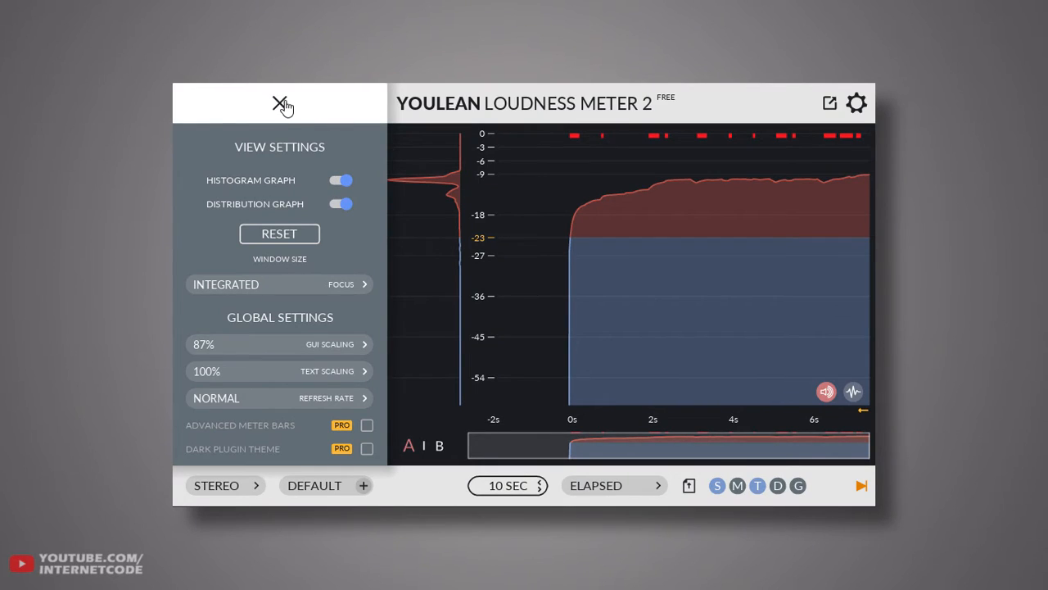
# Try the ARIB TR-B32 preset, then measure the track against ASWG-R001 Home in LUFS.
pyautogui.click(282, 105)
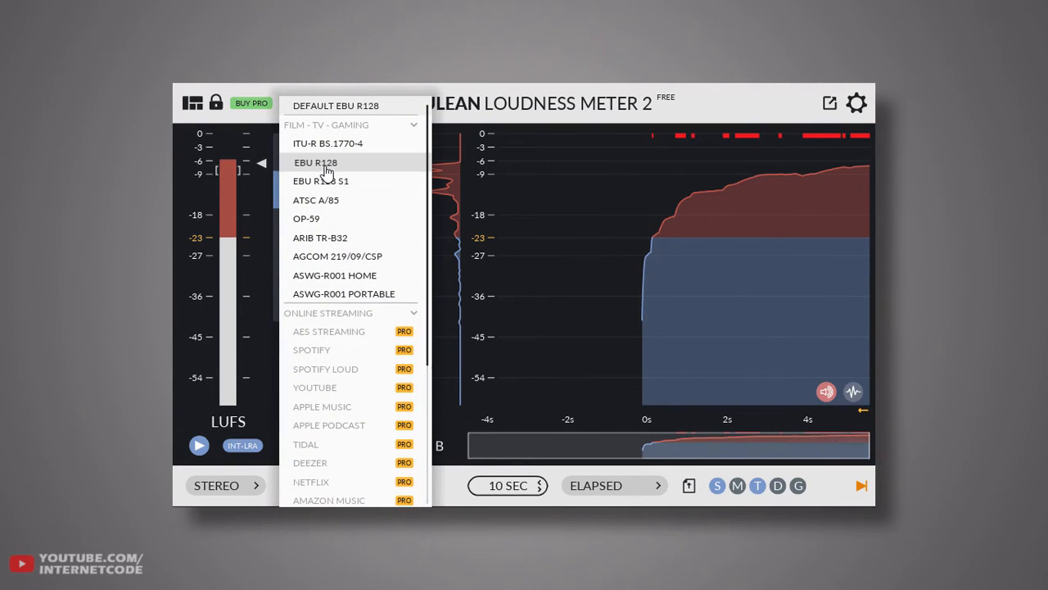
pyautogui.click(315, 162)
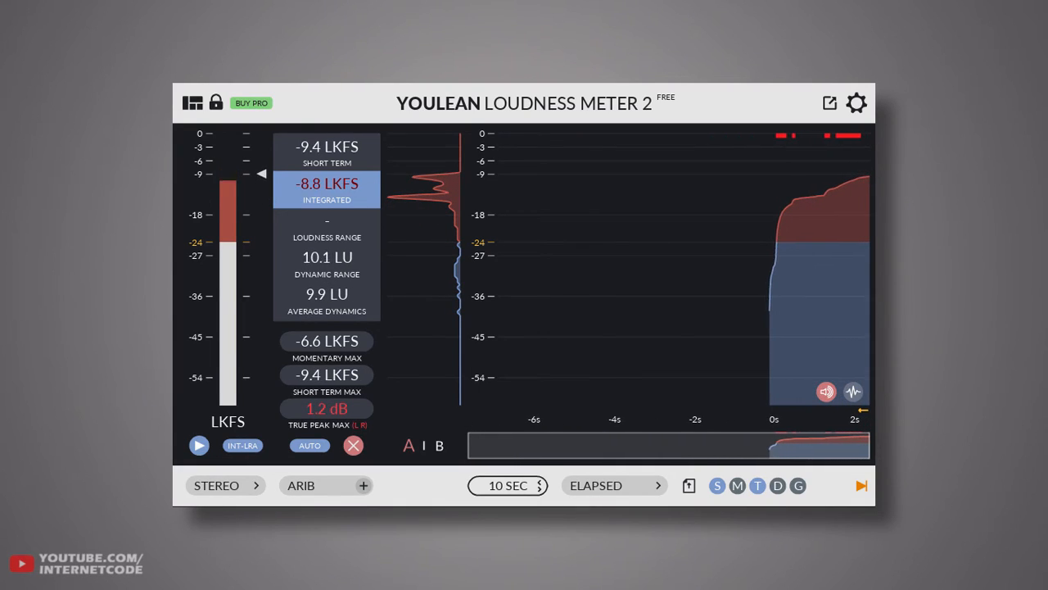
pyautogui.click(301, 485)
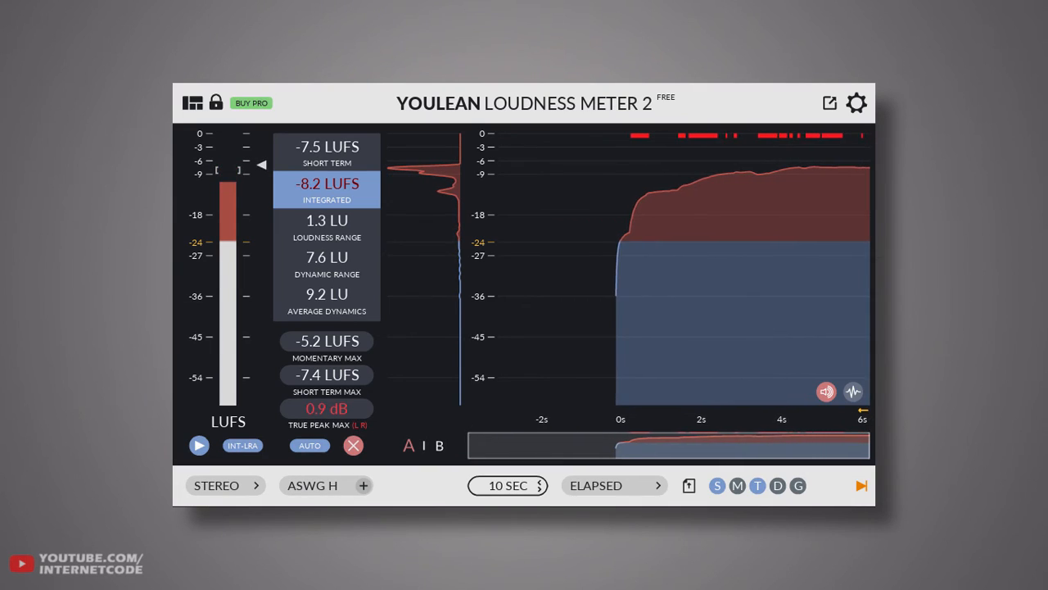
pyautogui.click(216, 485)
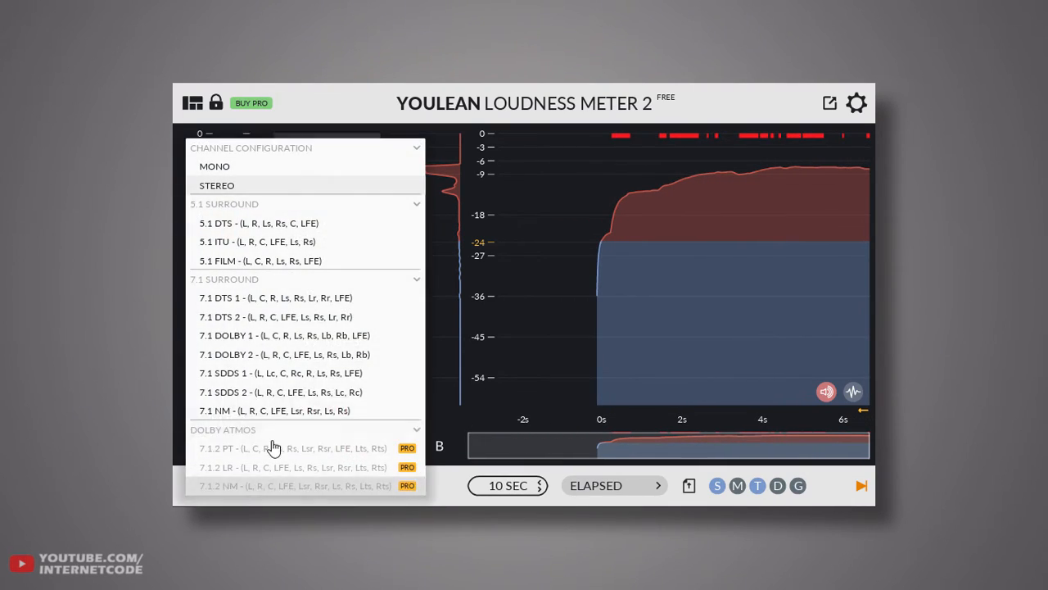
pyautogui.click(214, 167)
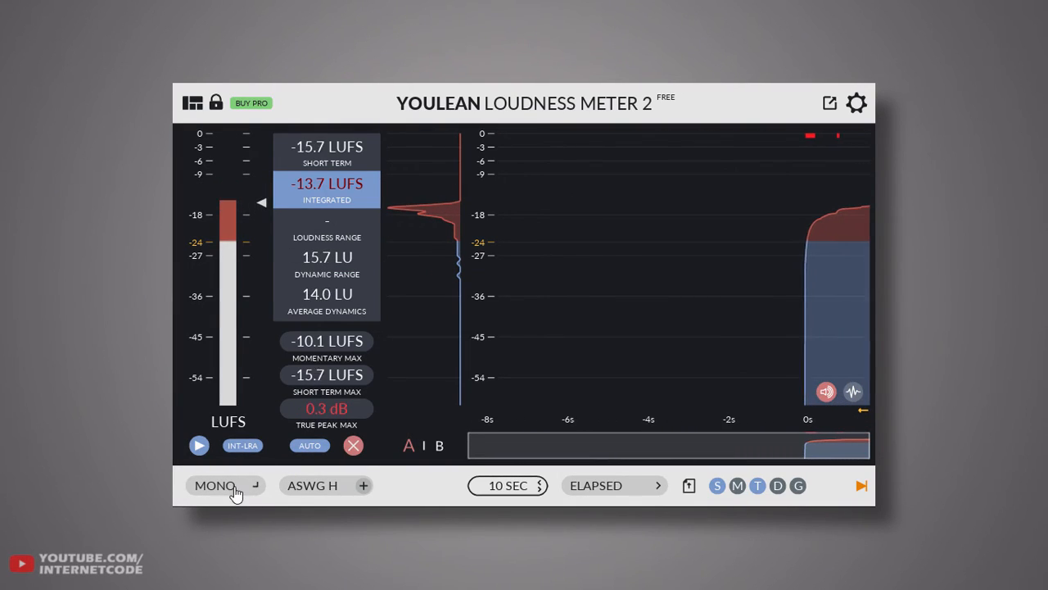
pyautogui.click(216, 485)
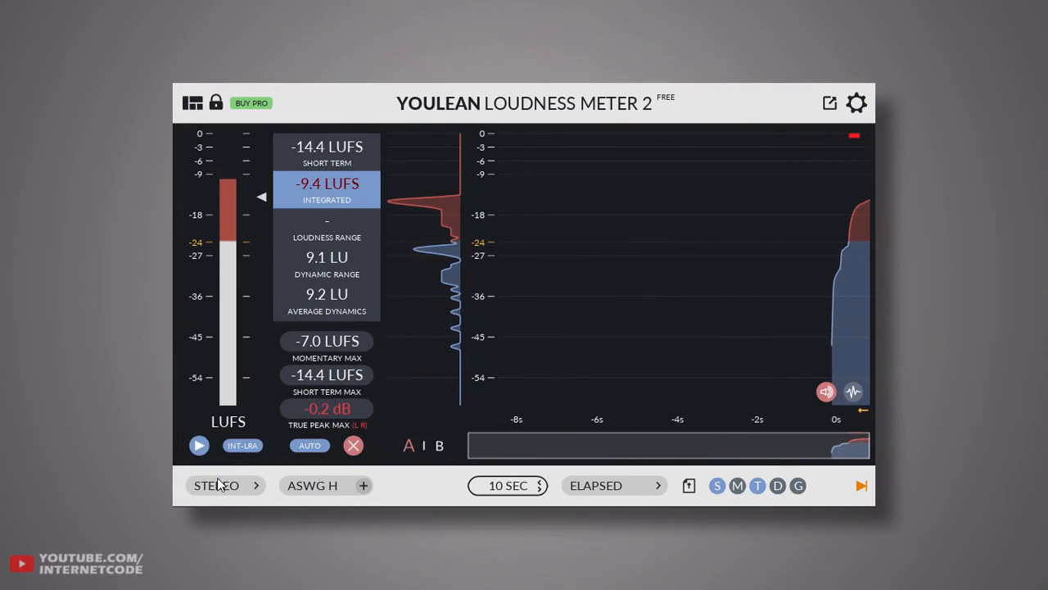
pyautogui.click(216, 485)
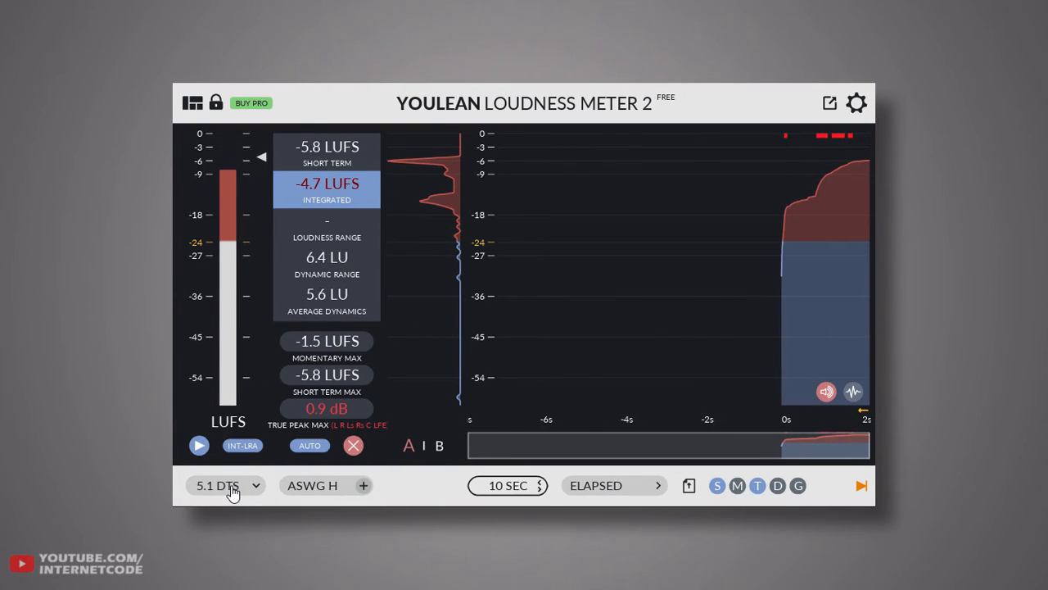
pyautogui.click(226, 485)
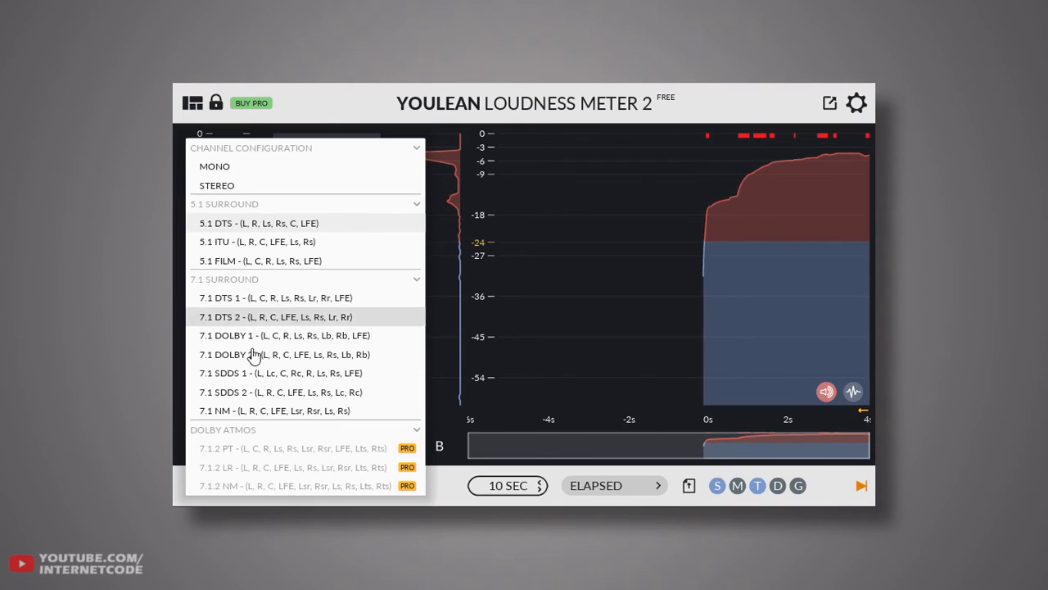
pyautogui.click(285, 354)
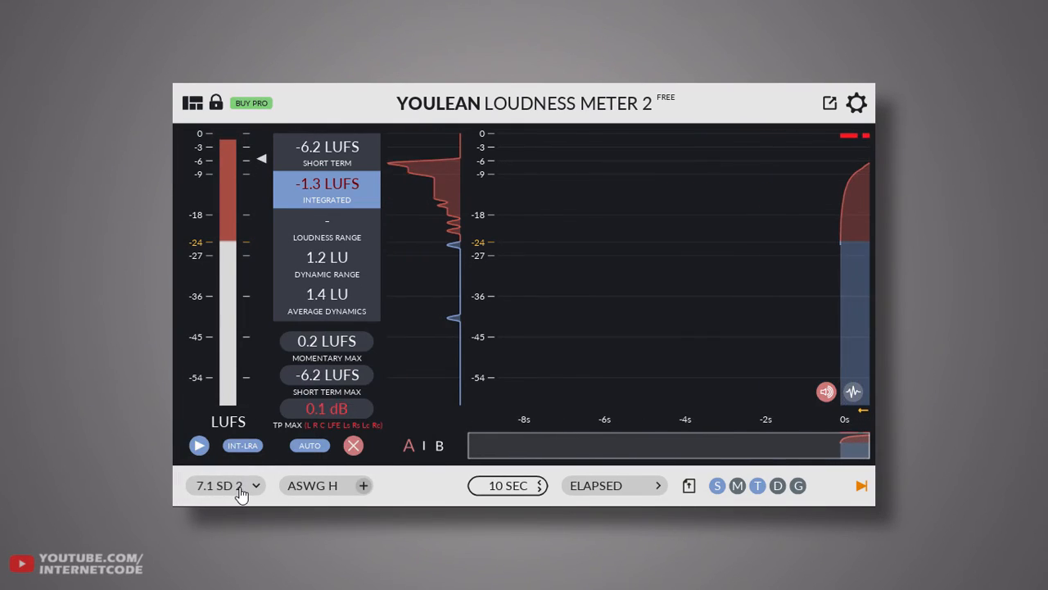
pyautogui.click(226, 485)
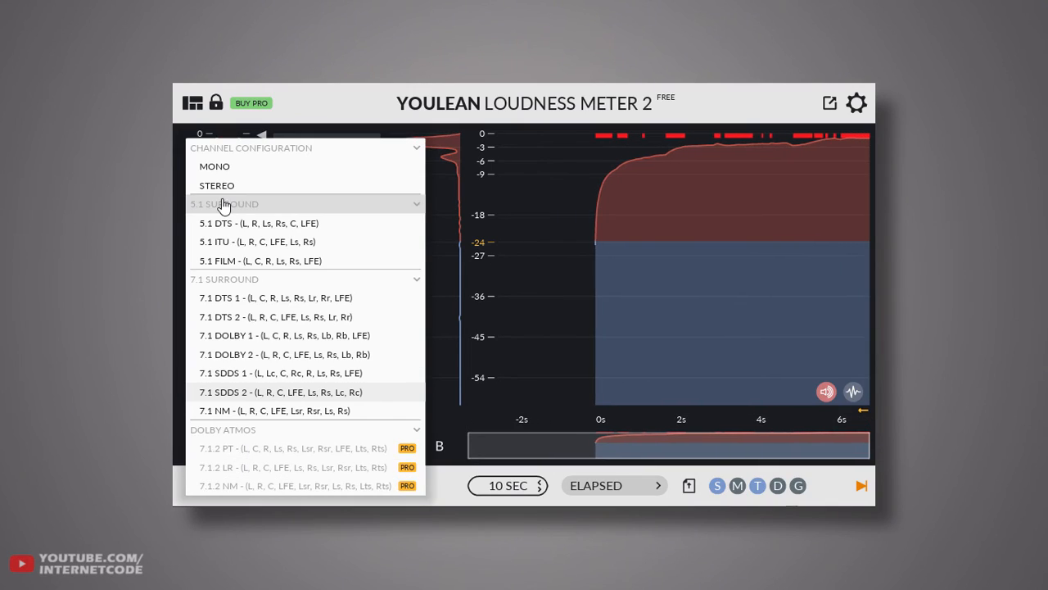
pyautogui.click(216, 185)
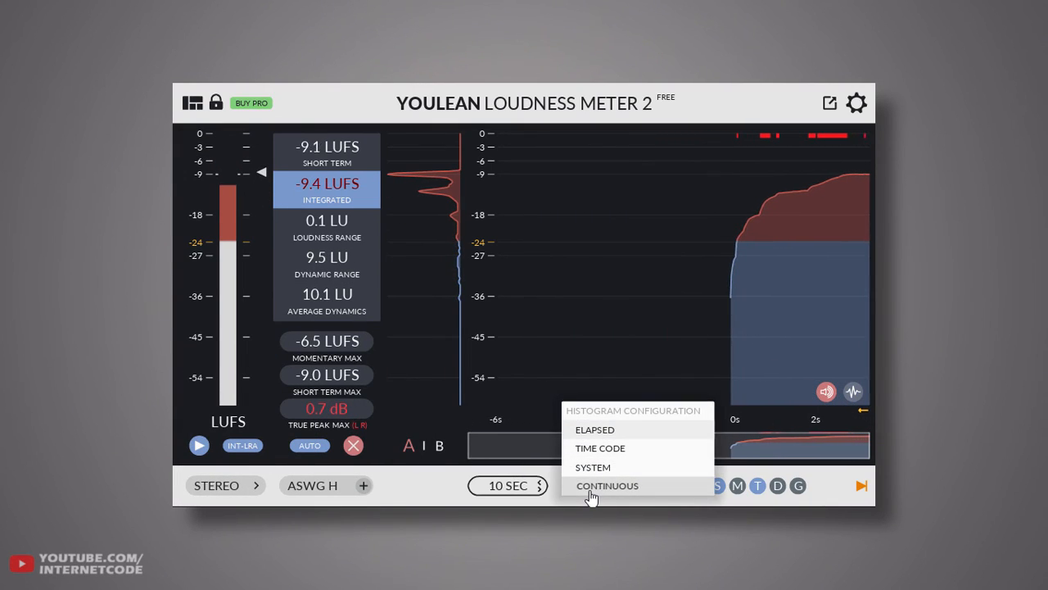
pyautogui.click(597, 429)
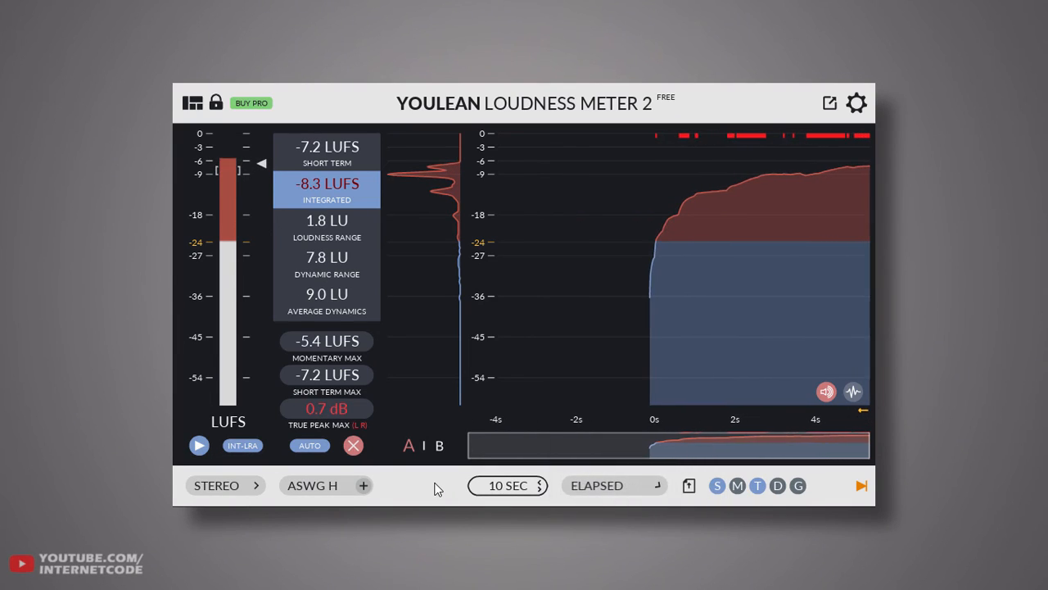